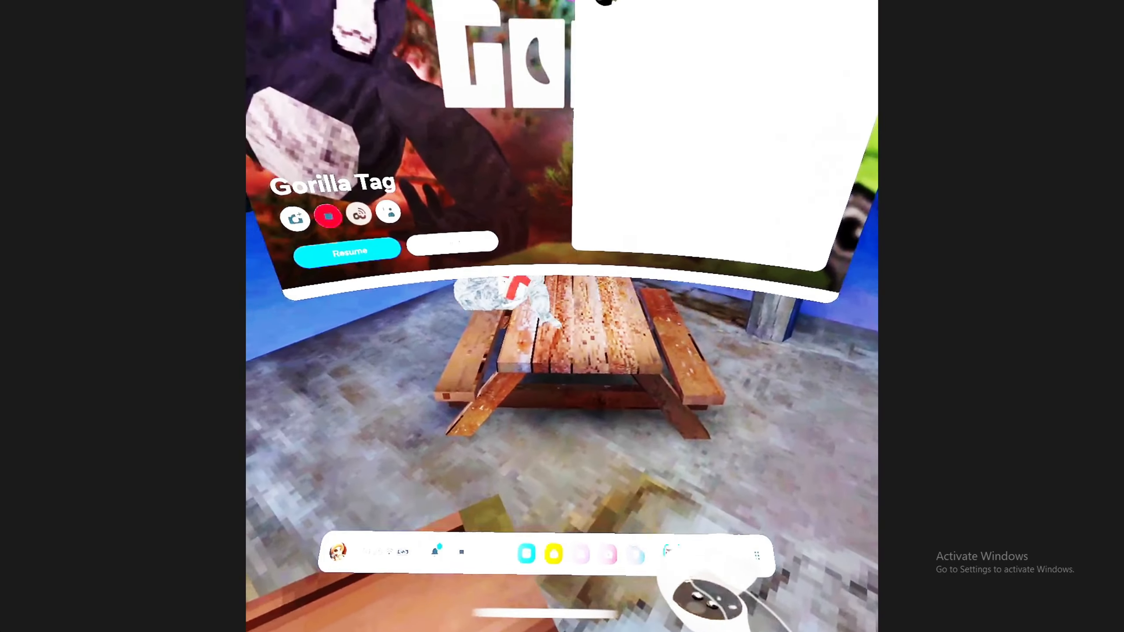
Dismiss the Quest system menu with Resume and rejoin play in the cave shelter
click(348, 251)
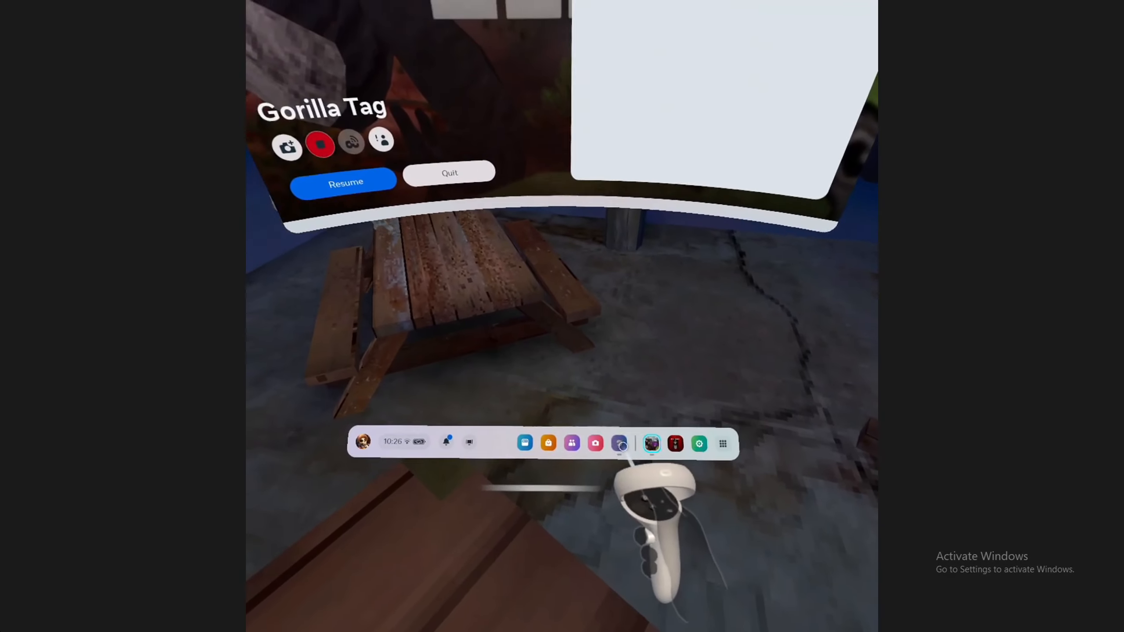
click(345, 181)
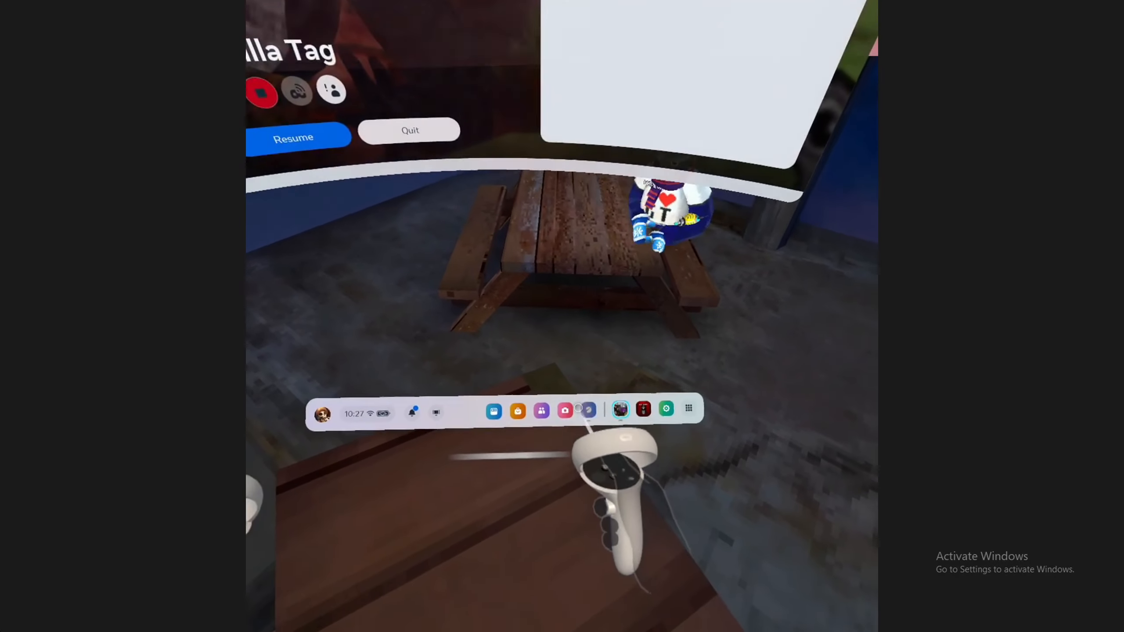
click(296, 137)
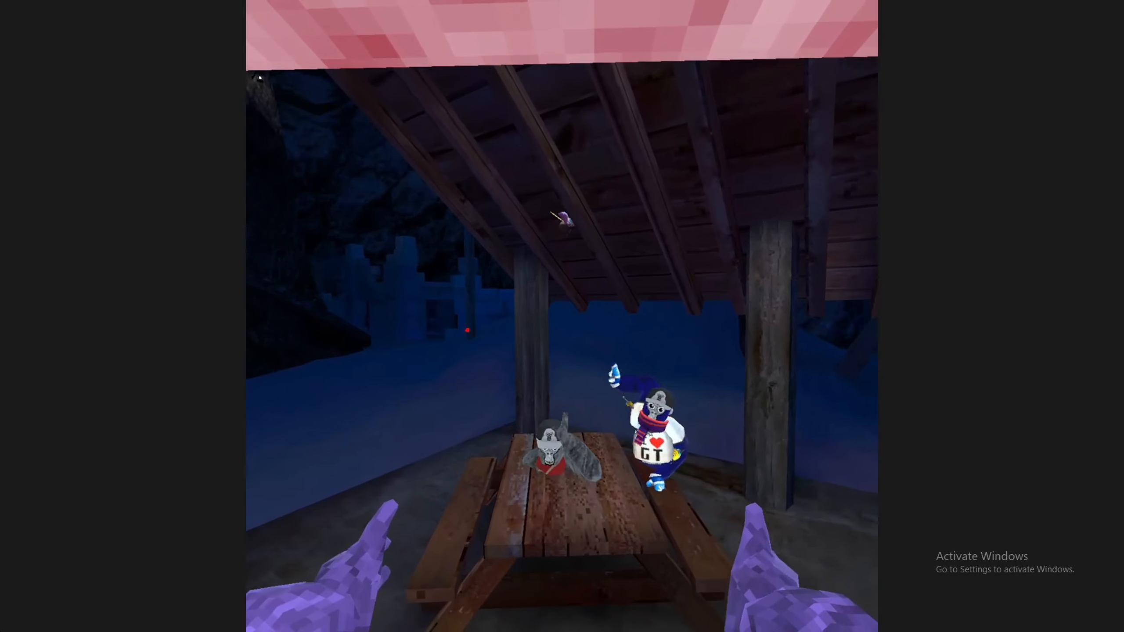